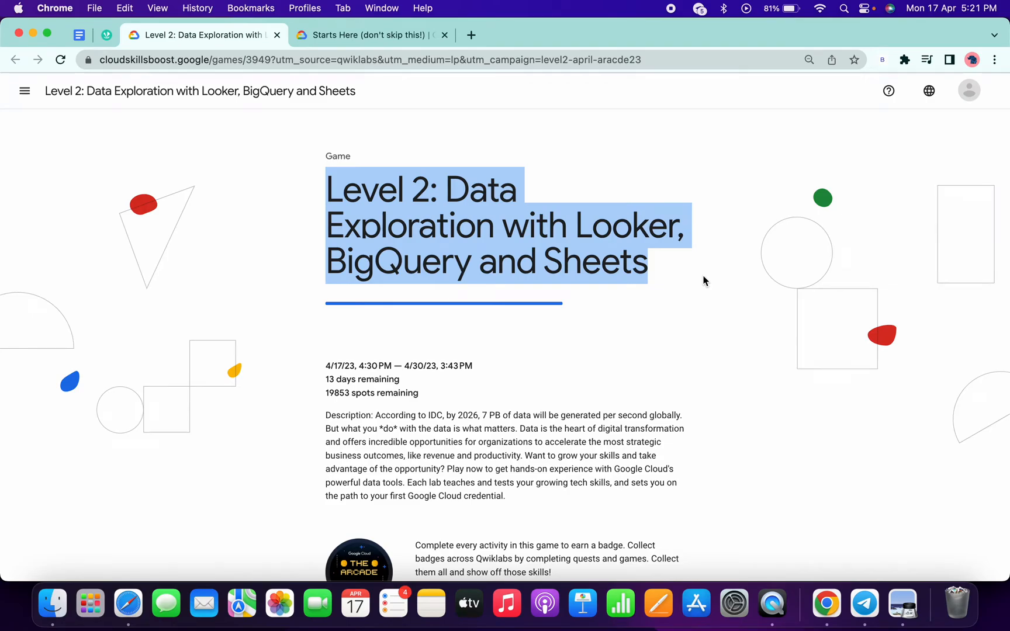
Switch to the Starts Here lab and answer question 4 with 'I understand'.
{"action": "scroll", "scroll_direction": "down", "scroll_amount": 3}
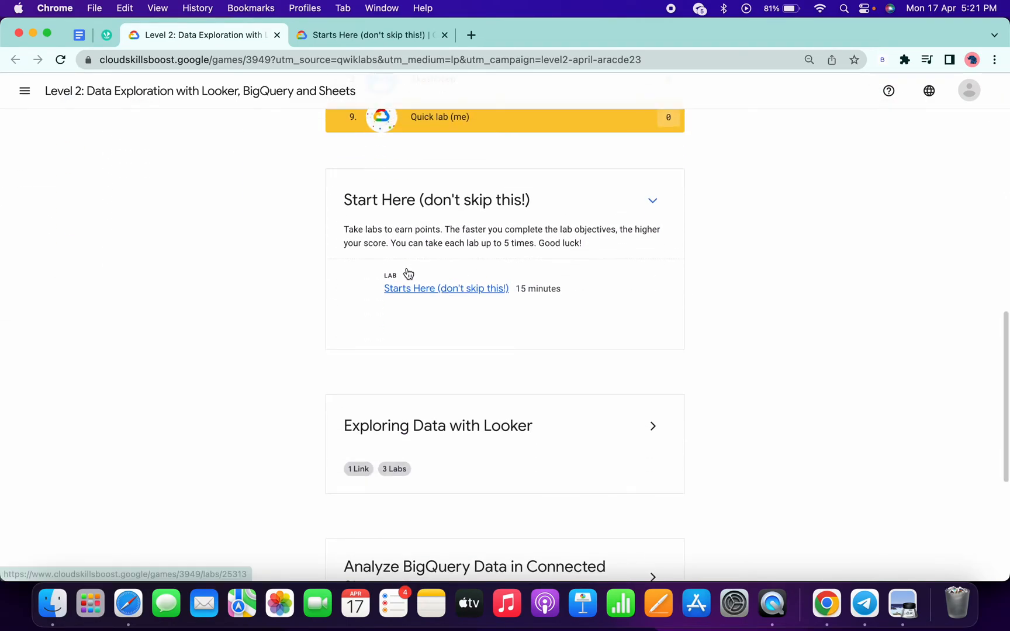
{"action": "mouse_move", "coordinate": [444, 52]}
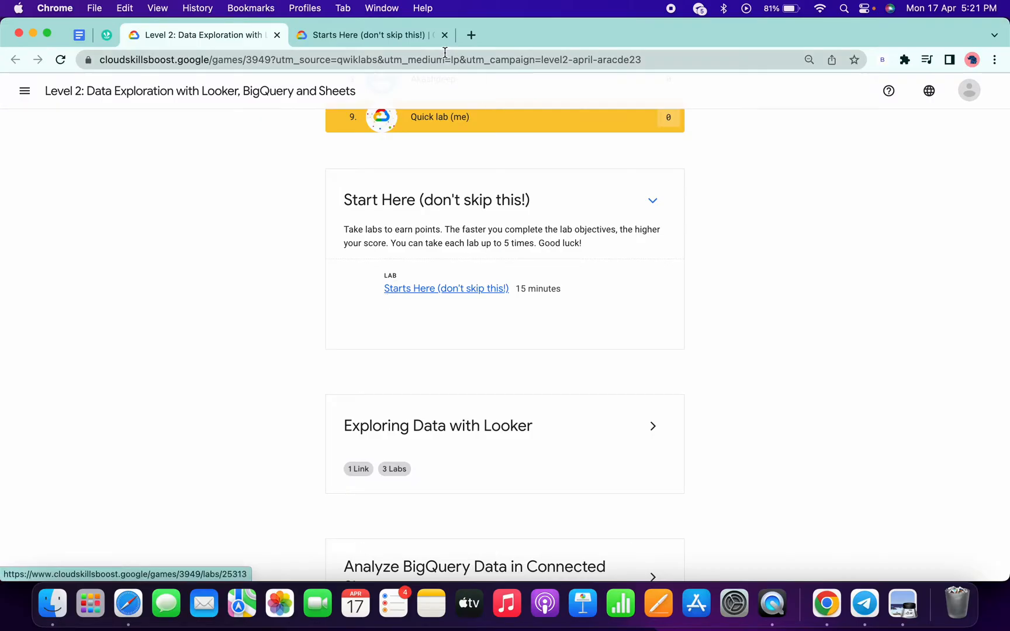
{"action": "left_click", "coordinate": [371, 35]}
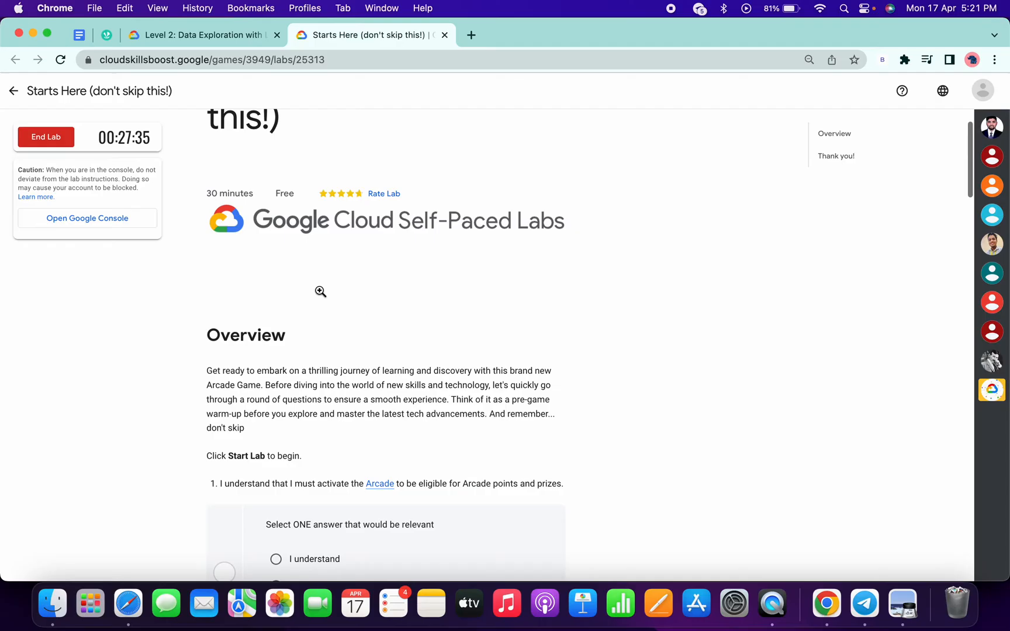
{"action": "scroll", "scroll_direction": "down", "scroll_amount": 3}
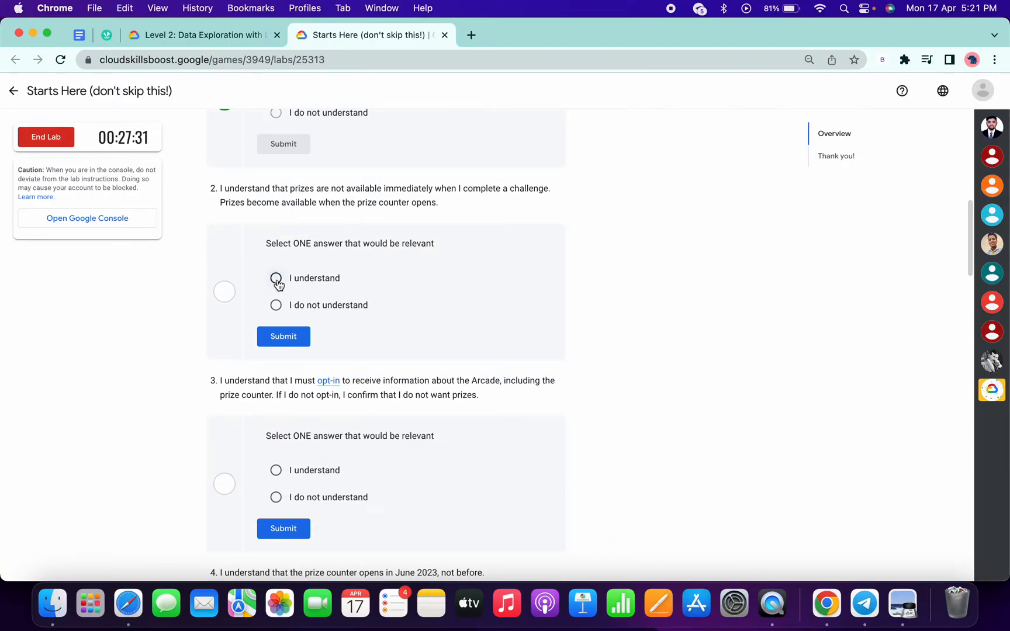
{"action": "scroll", "scroll_direction": "down", "scroll_amount": 3}
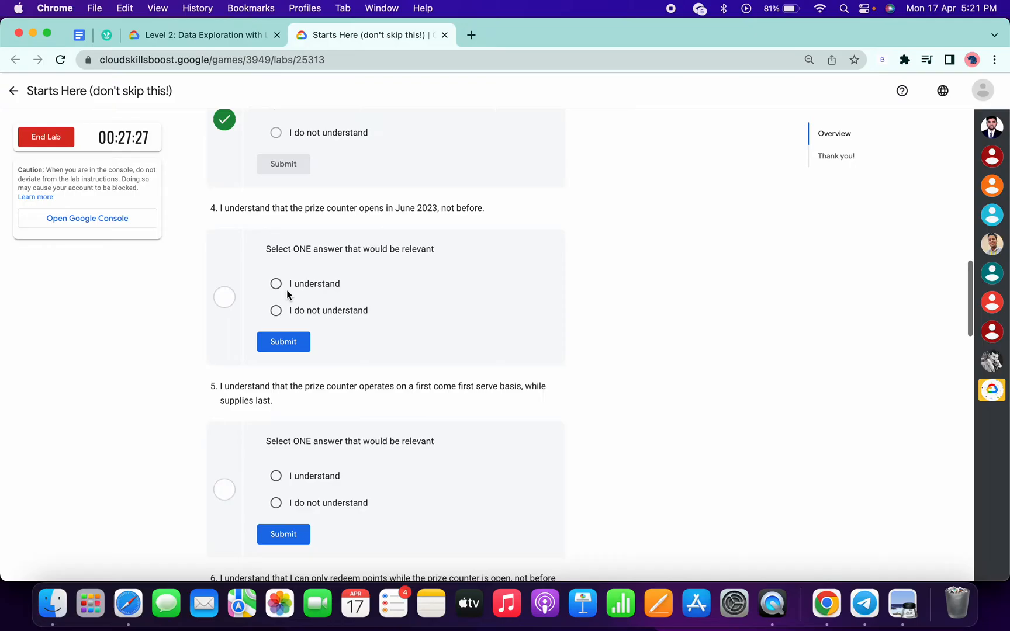
{"action": "left_click", "coordinate": [275, 283]}
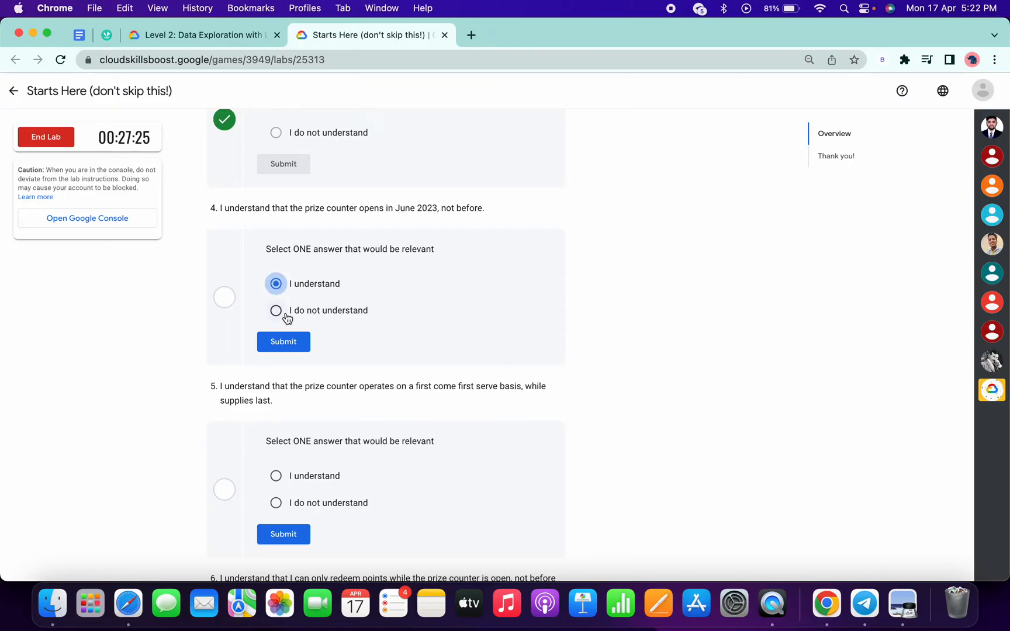
Scroll on and answer the shipping restrictions question with 'I understand'.
{"action": "scroll", "scroll_direction": "down", "scroll_amount": 3}
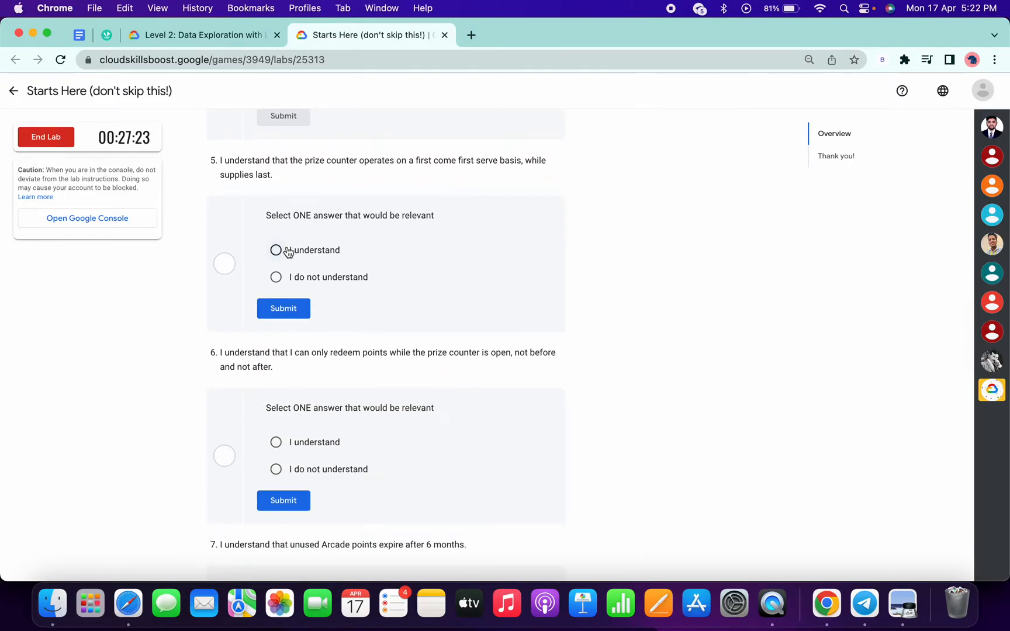
{"action": "scroll", "scroll_direction": "down", "scroll_amount": 3}
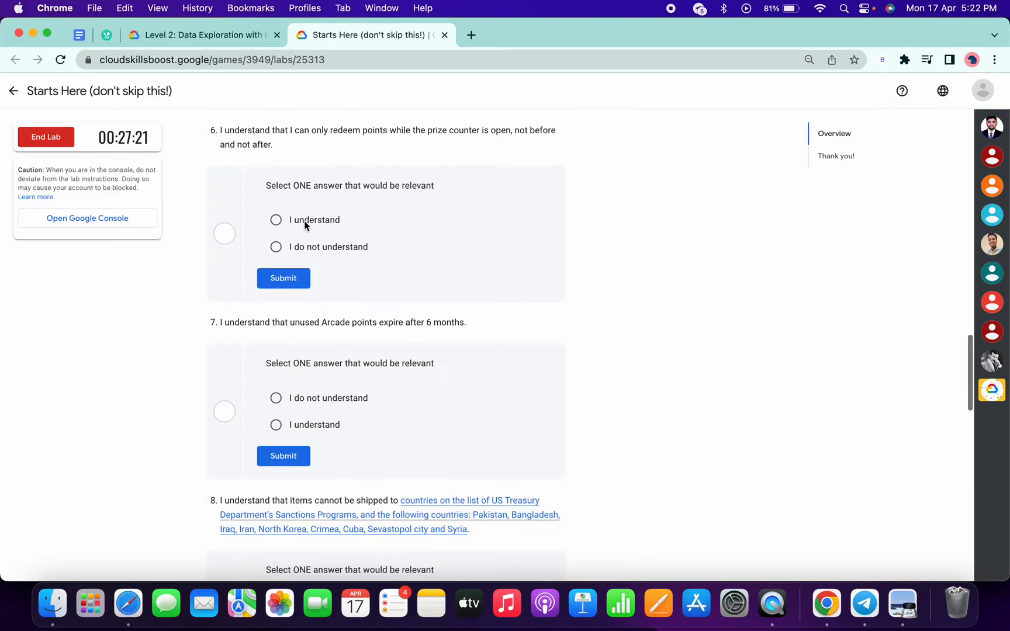
{"action": "scroll", "scroll_direction": "down", "scroll_amount": 3}
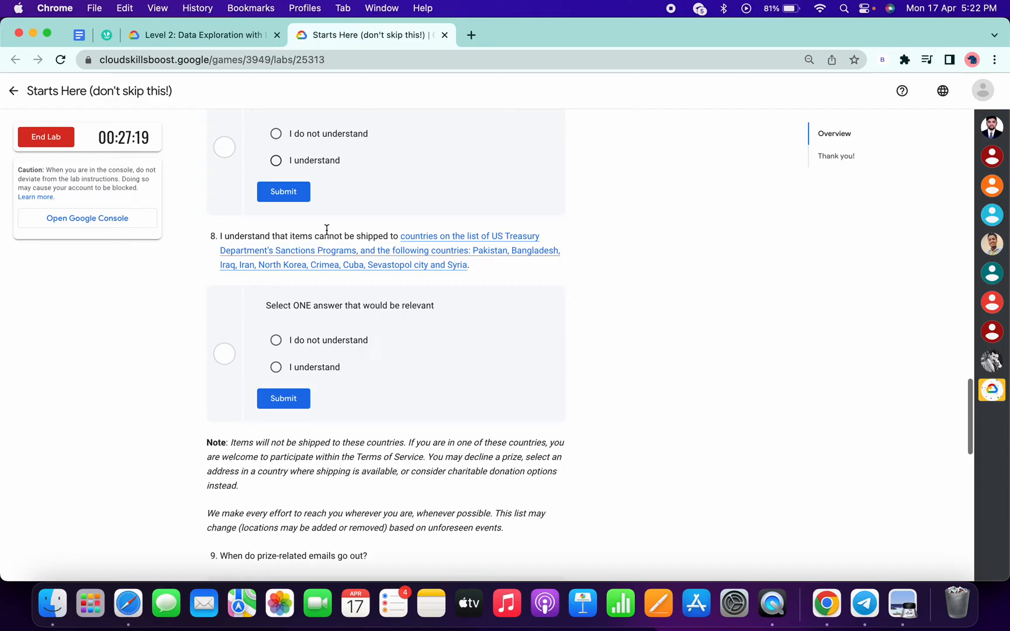
{"action": "left_click", "coordinate": [275, 160]}
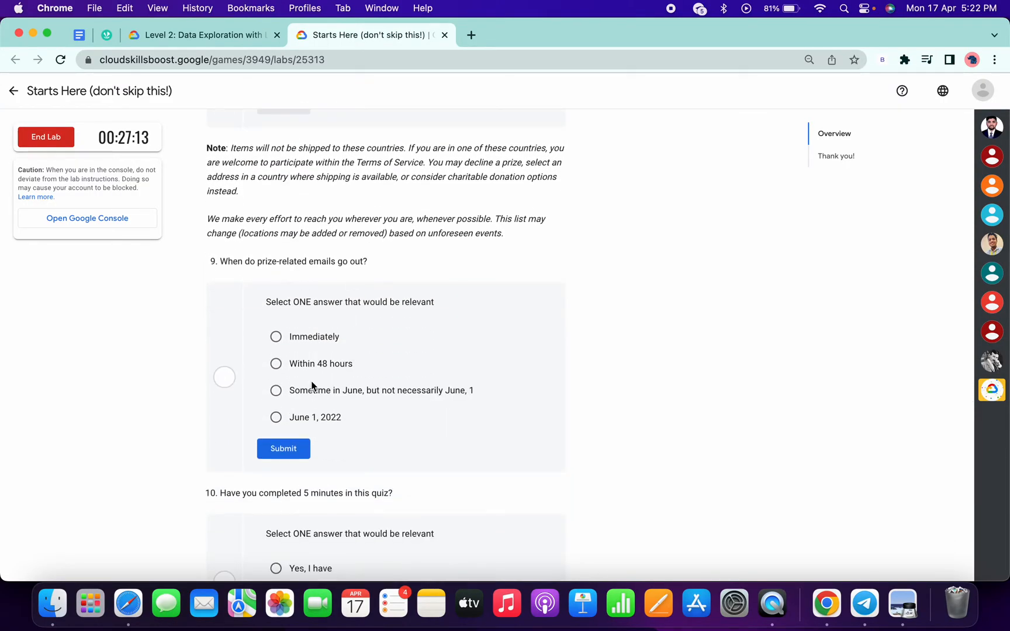
Submit 'Sometime in June' for question 9, then choose 'Yes, I have' for question 10.
{"action": "left_click", "coordinate": [276, 391]}
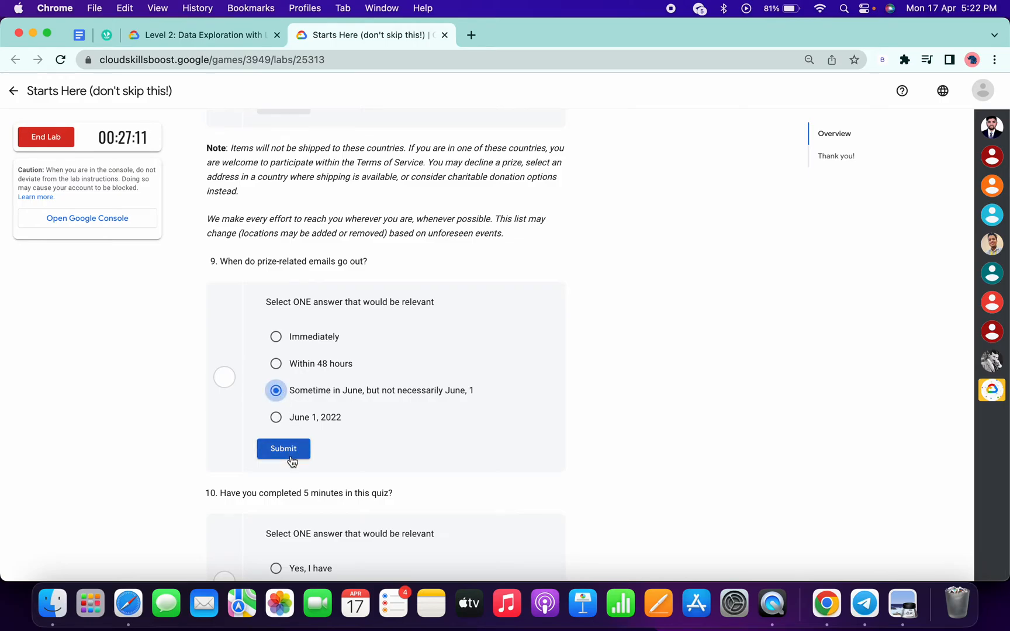
{"action": "left_click", "coordinate": [283, 448]}
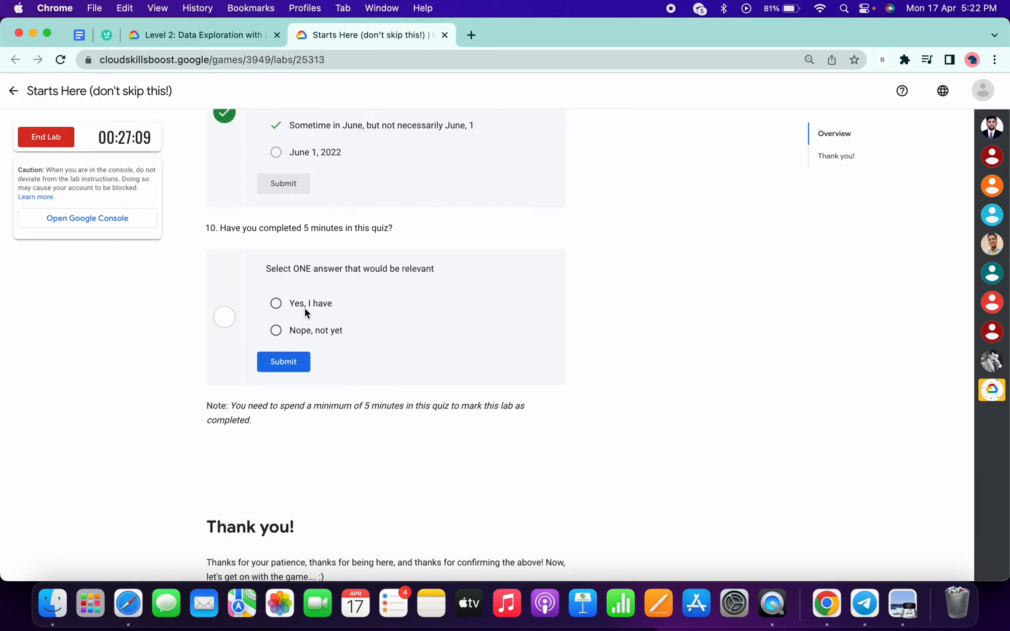
{"action": "left_click", "coordinate": [276, 303]}
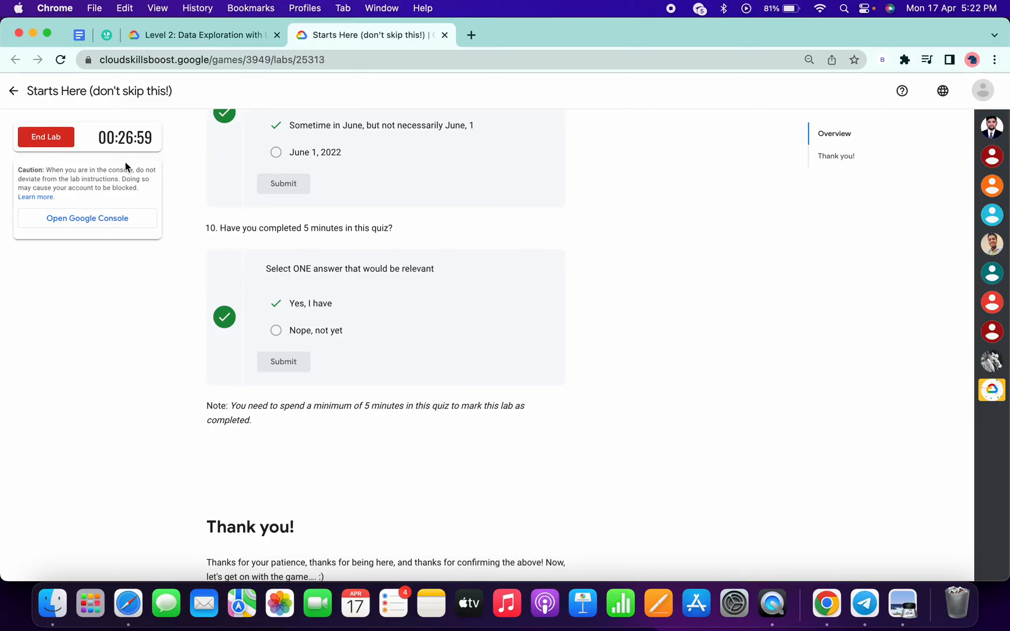
{"action": "mouse_move", "coordinate": [204, 113]}
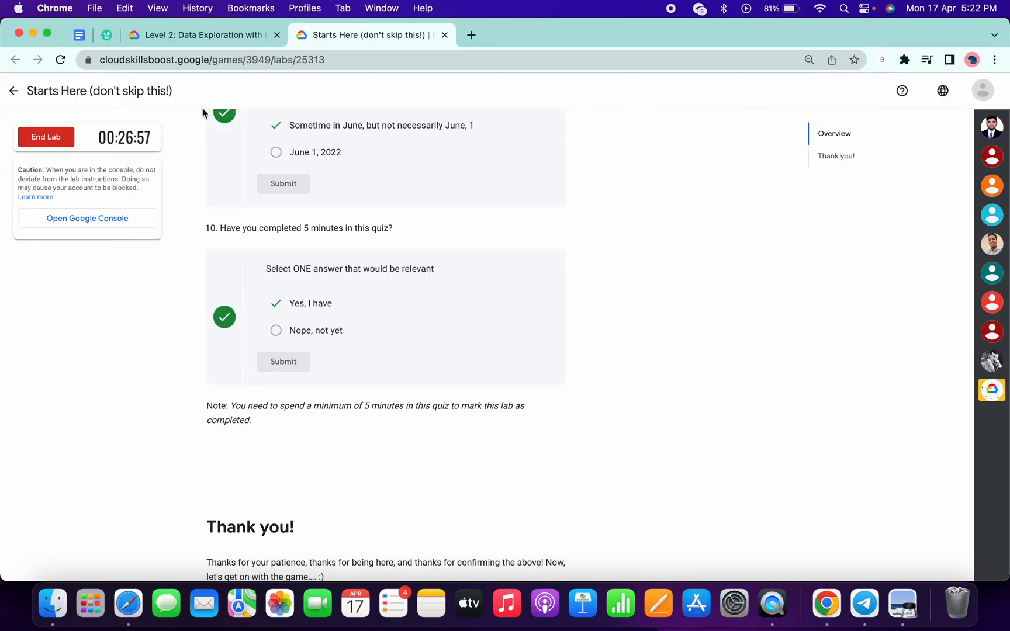
Reload the Level 2 game page to refresh lab progress.
{"action": "left_click", "coordinate": [198, 35]}
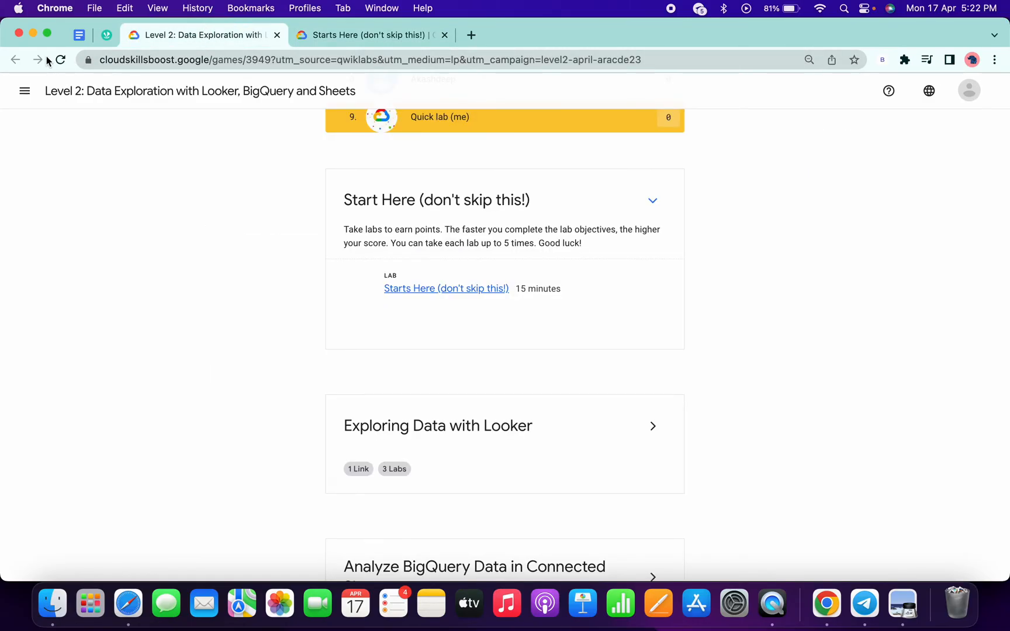
{"action": "left_click", "coordinate": [58, 59]}
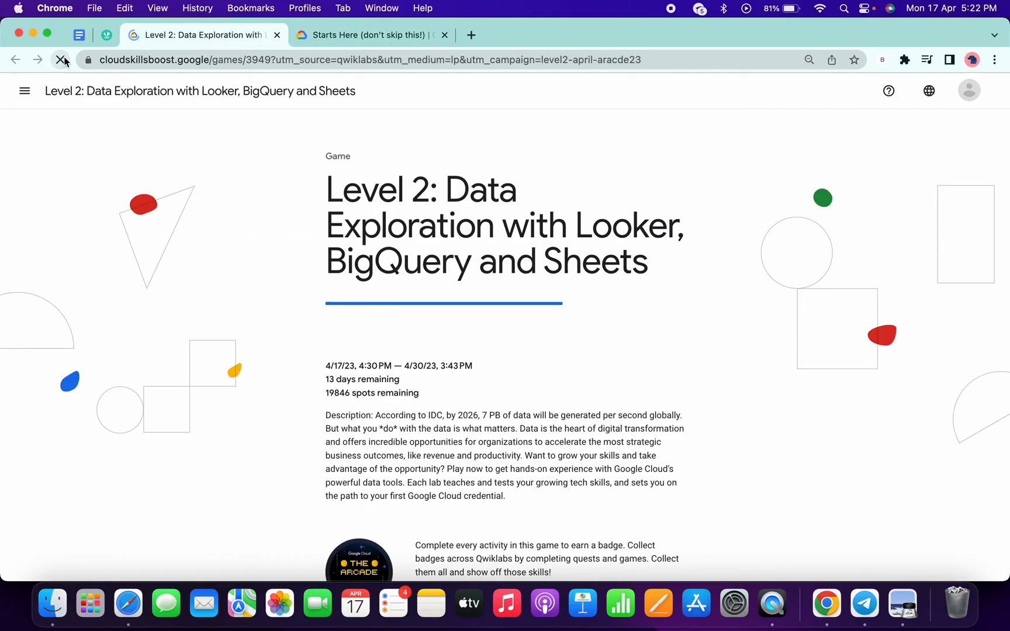
{"action": "scroll", "scroll_direction": "down", "scroll_amount": 3}
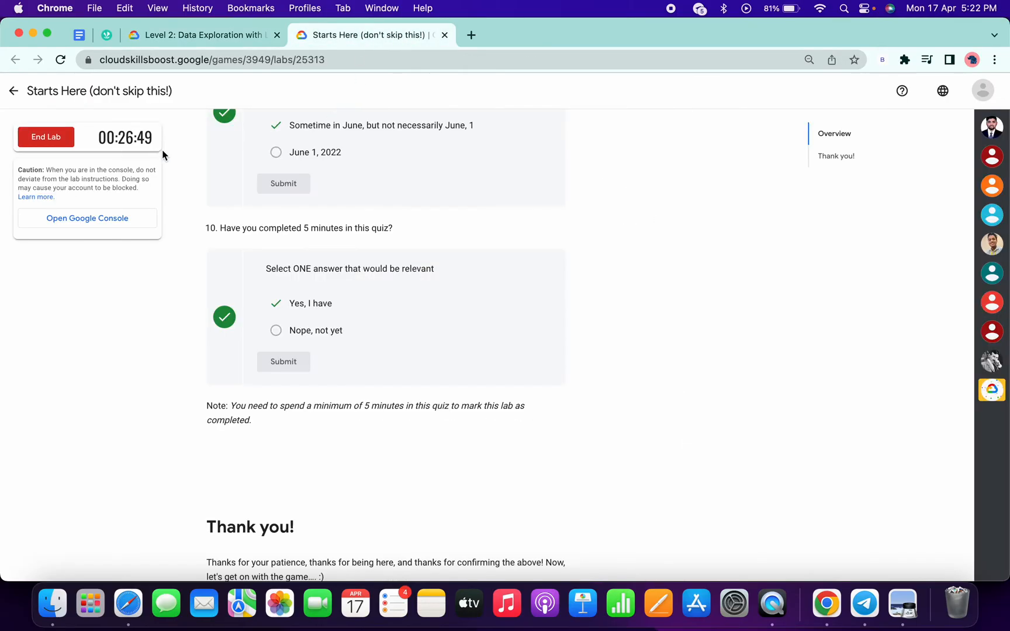
{"action": "mouse_move", "coordinate": [201, 169]}
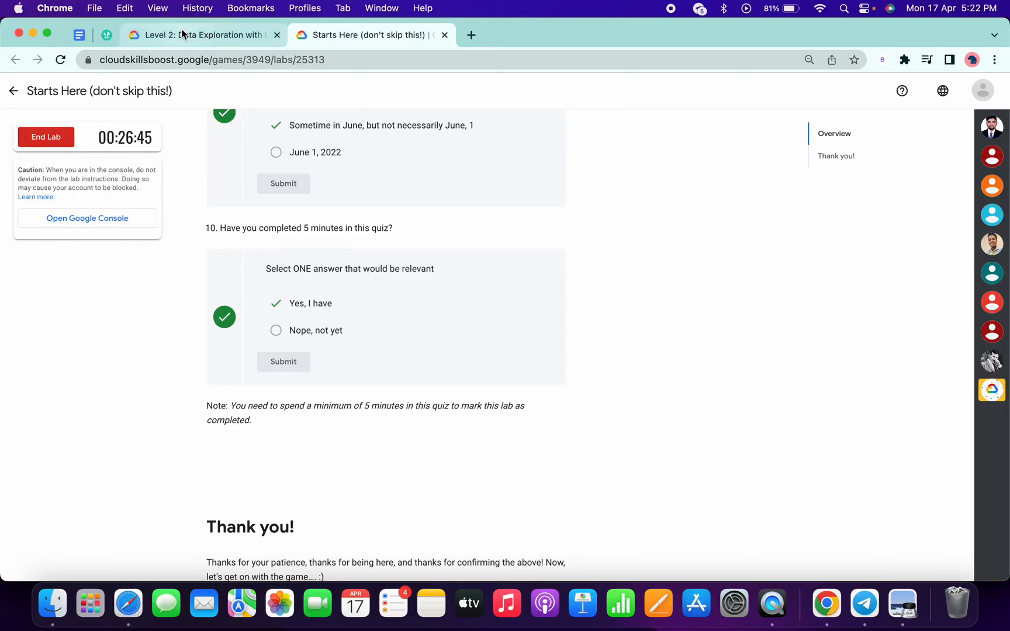
Expand the Exploring Data with Looker section, then return to the Starts Here quiz.
{"action": "left_click", "coordinate": [201, 35]}
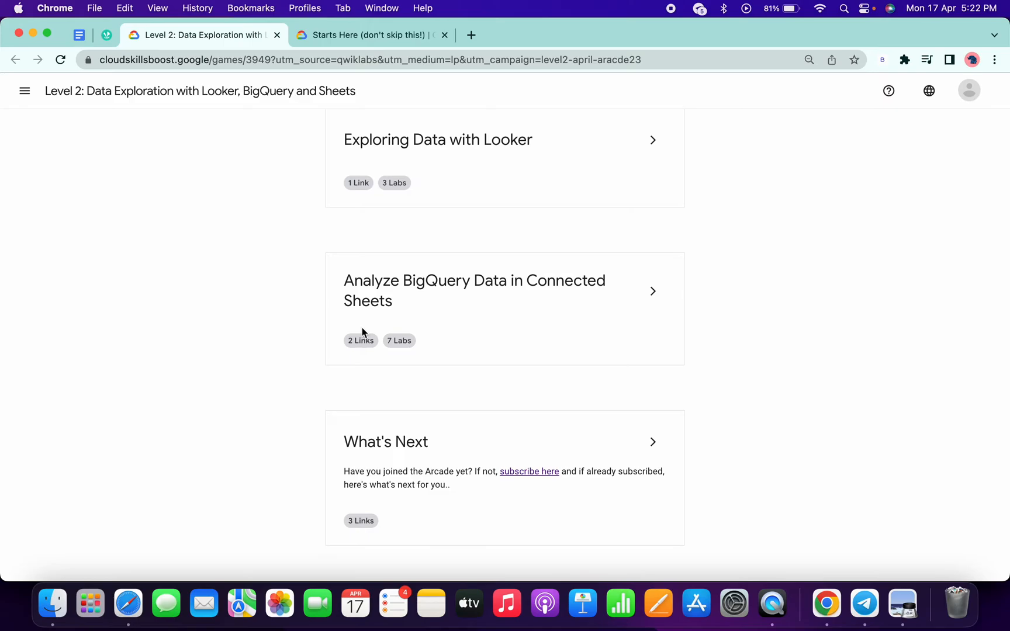
{"action": "mouse_move", "coordinate": [651, 160]}
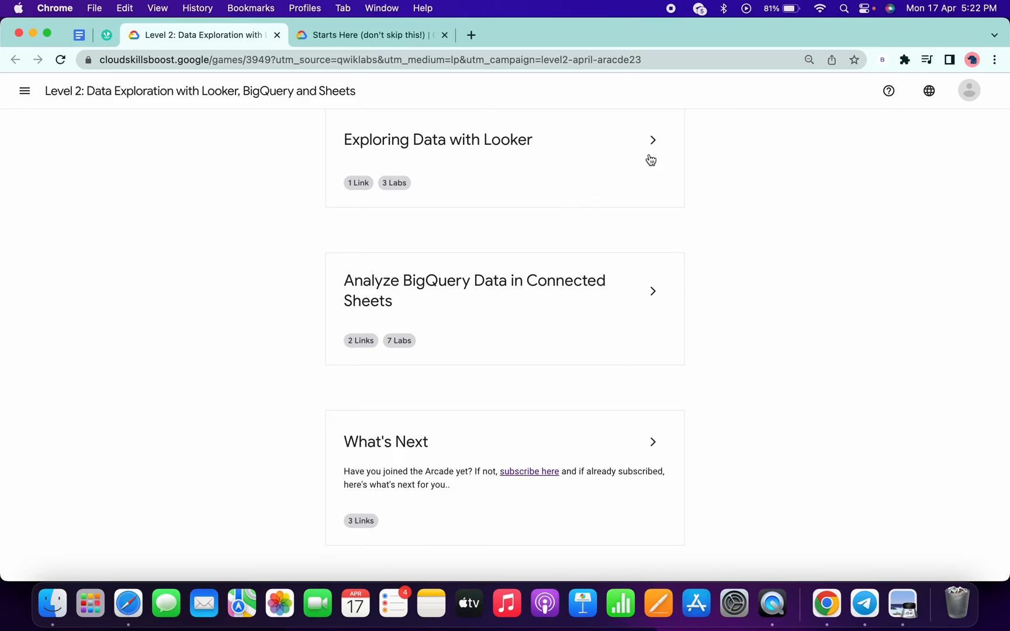
{"action": "left_click", "coordinate": [652, 139]}
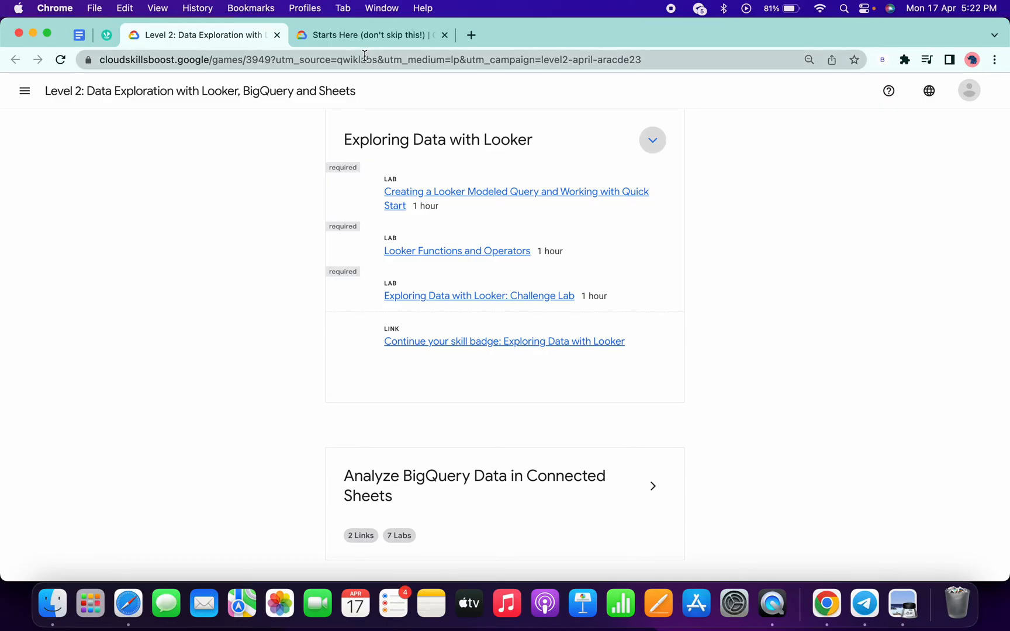
{"action": "left_click", "coordinate": [363, 35]}
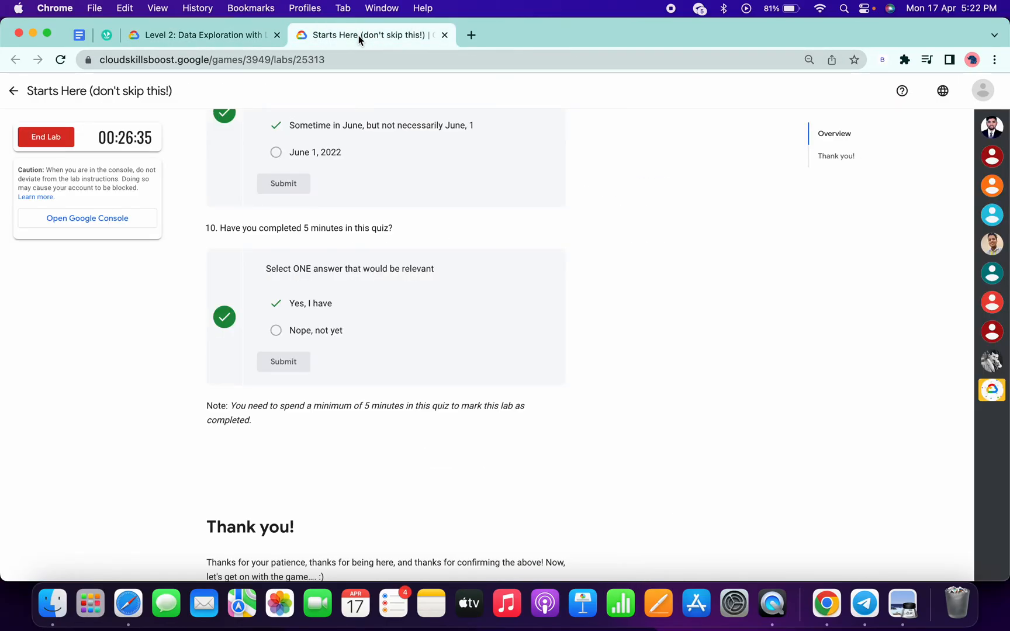
{"action": "mouse_move", "coordinate": [351, 142]}
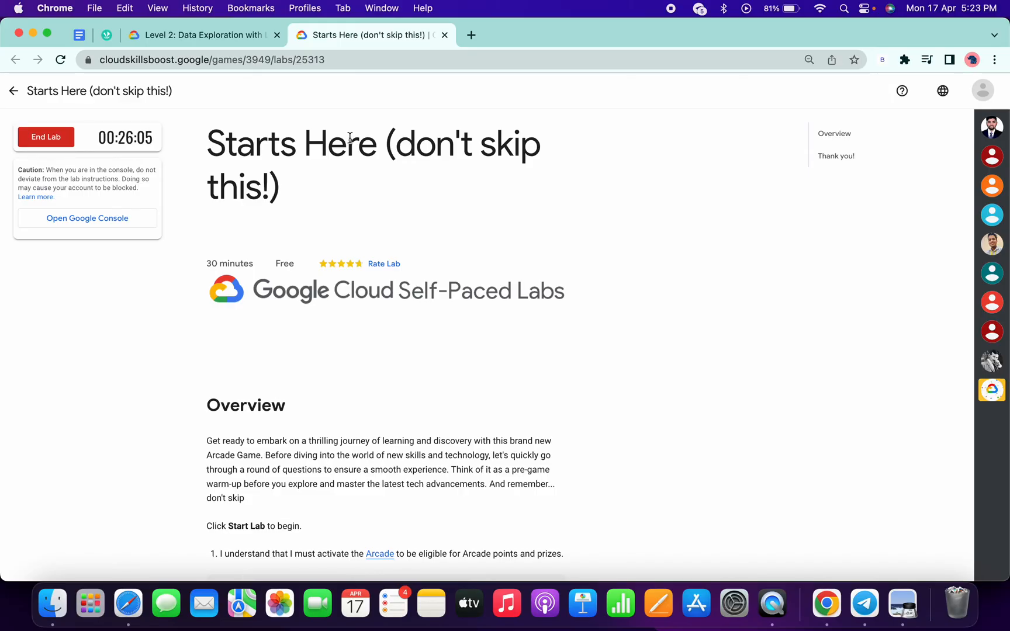
Refresh the Level 2 page so Start Here shows its check, then reopen the lab.
{"action": "left_click", "coordinate": [201, 36]}
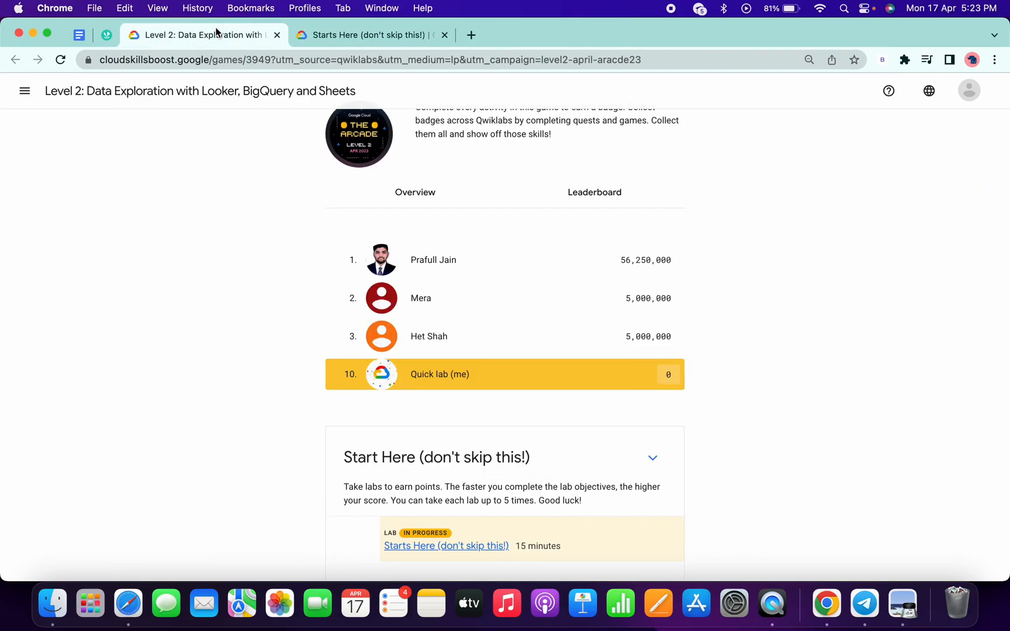
{"action": "left_click", "coordinate": [60, 59]}
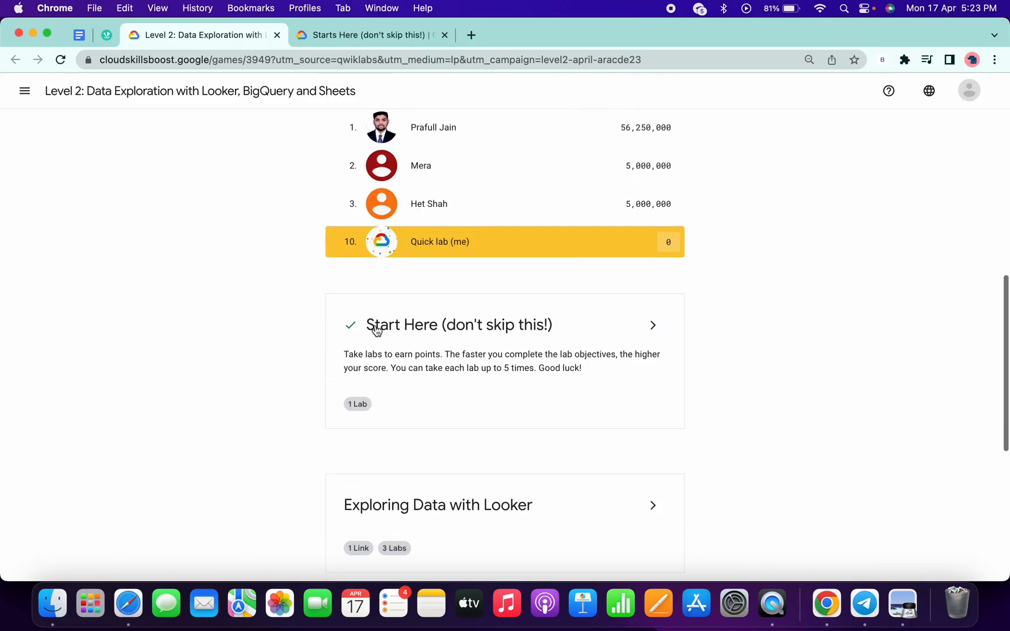
{"action": "mouse_move", "coordinate": [524, 167]}
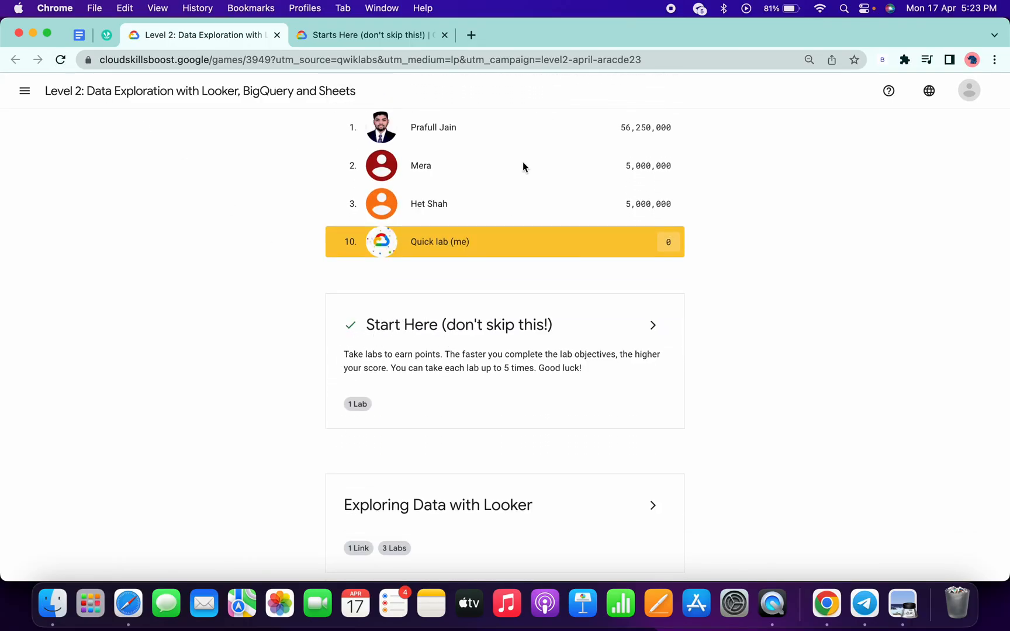
{"action": "left_click", "coordinate": [373, 35]}
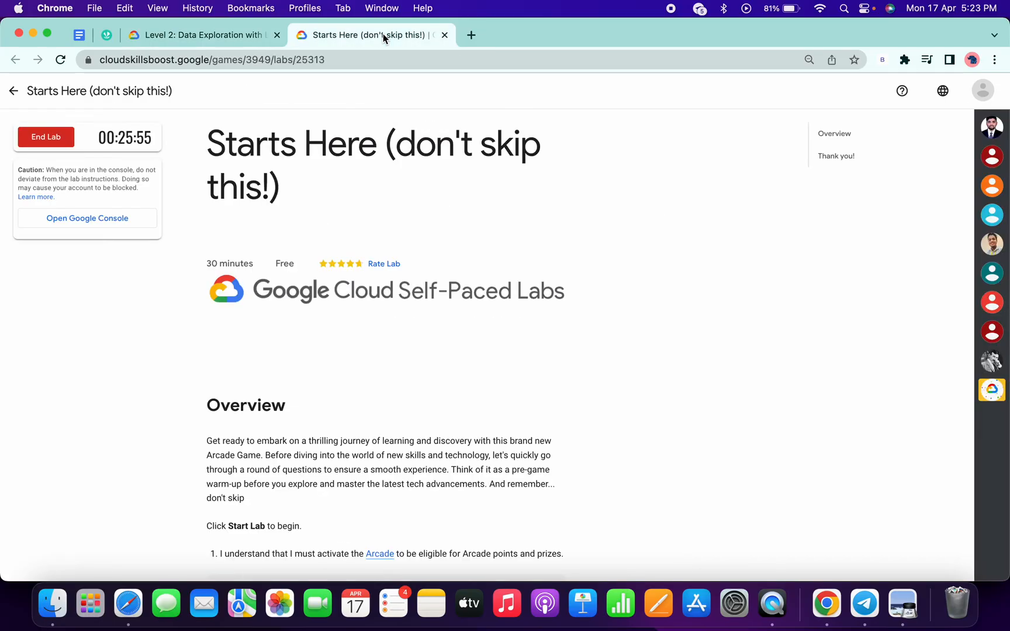